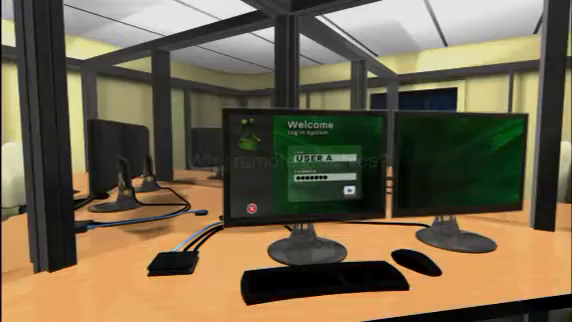
Submit User A's login on the virtual monitor so the profile loading bar appears.
{"action": "left_click", "coordinate": [352, 185]}
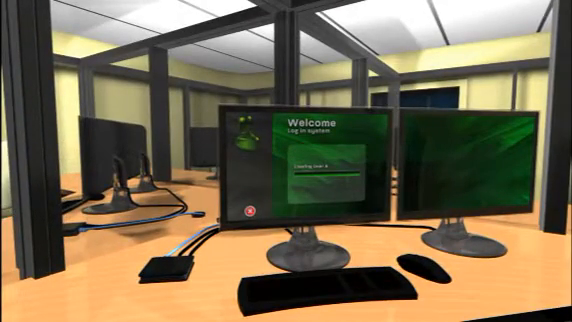